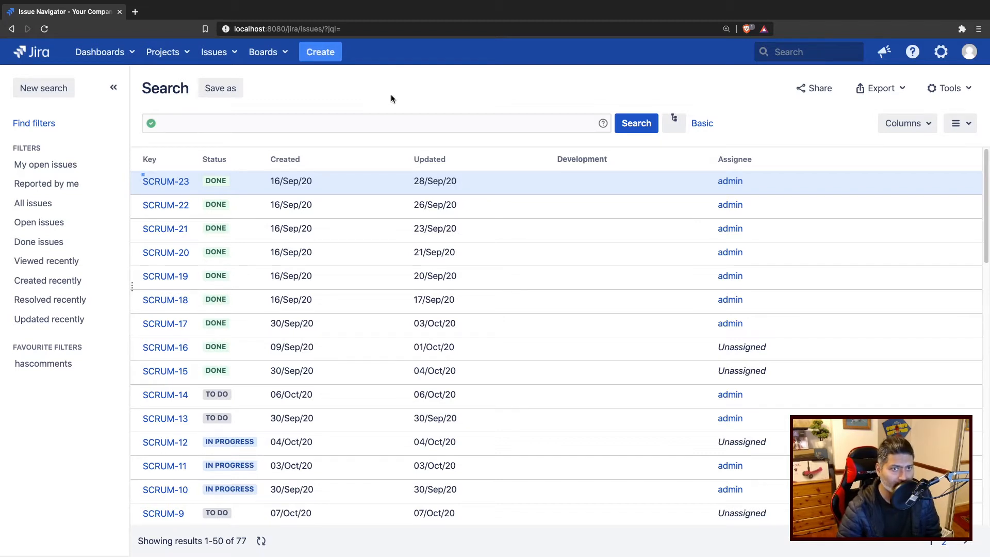
- Run the JQL query issueFunction in hasLinks(), returning 12 linked issues
{"action": "left_click", "coordinate": [373, 123]}
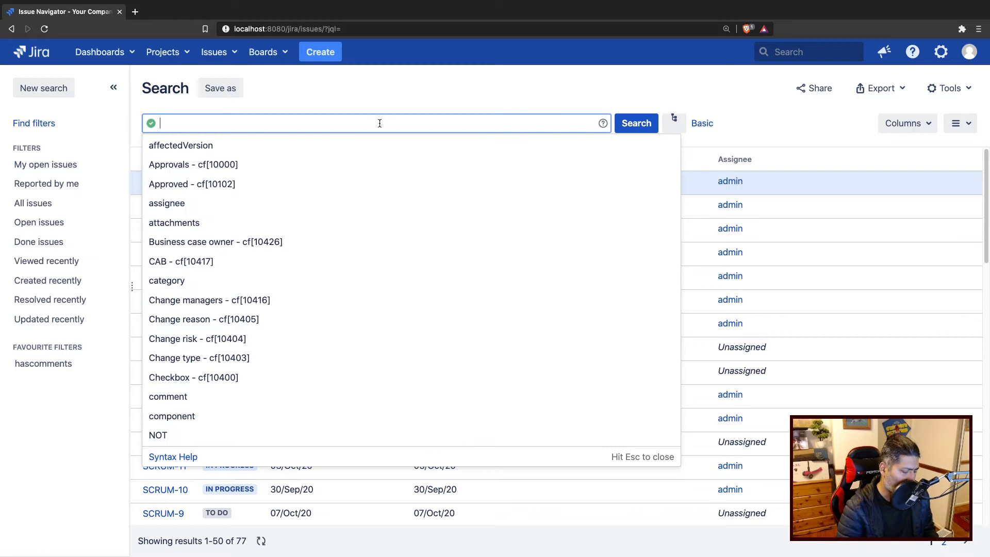
{"action": "type", "text": "issu"}
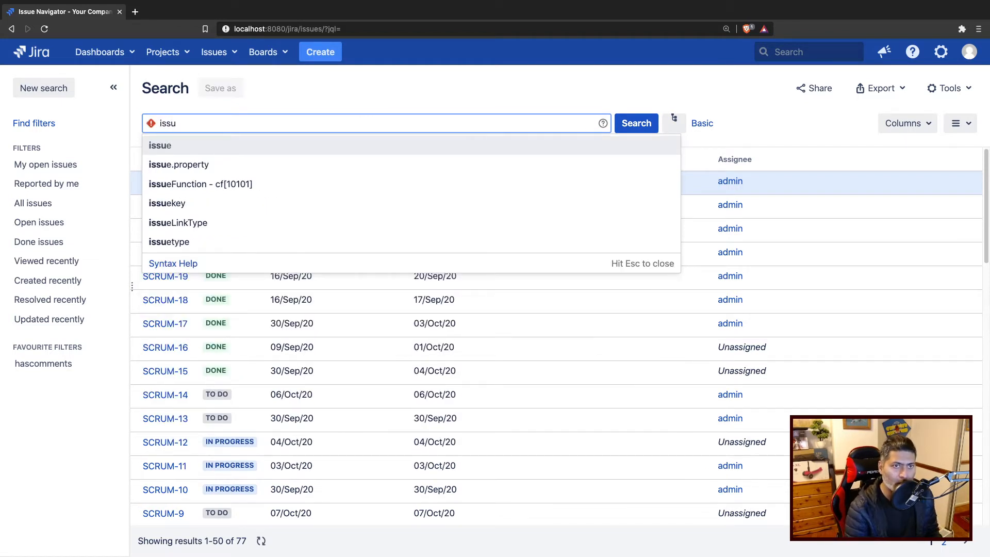
{"action": "mouse_move", "coordinate": [200, 184]}
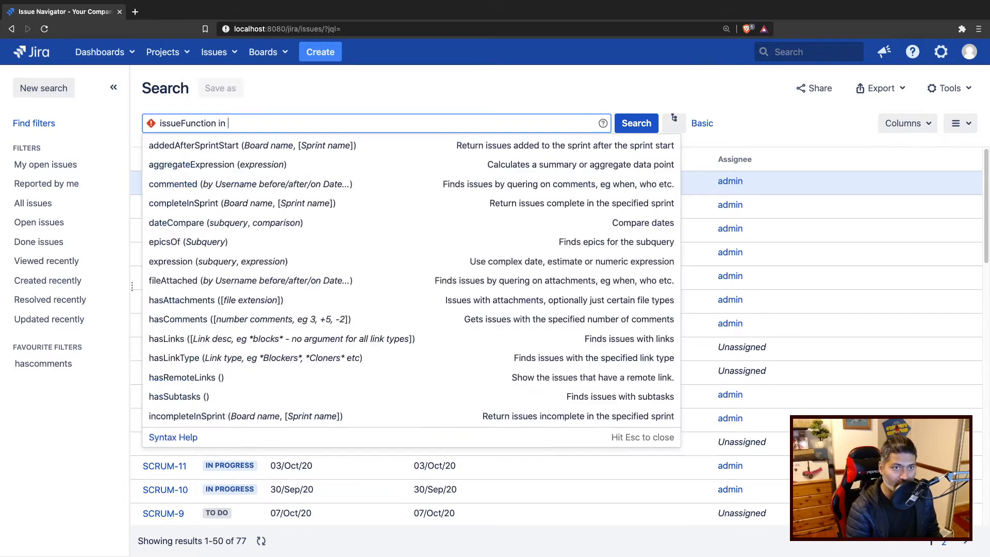
{"action": "mouse_move", "coordinate": [185, 378]}
{"action": "type", "text": " hasLinks()"}
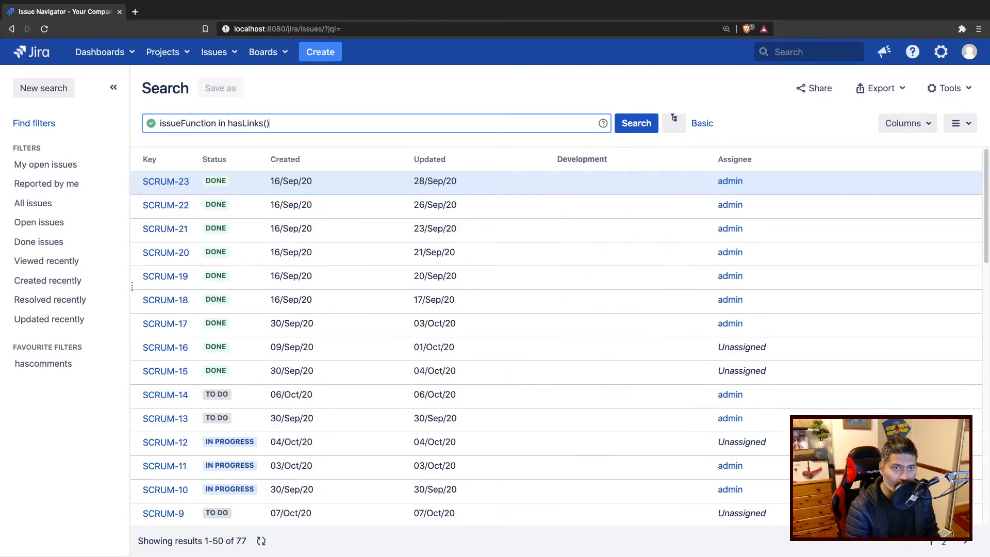
{"action": "left_click", "coordinate": [635, 123]}
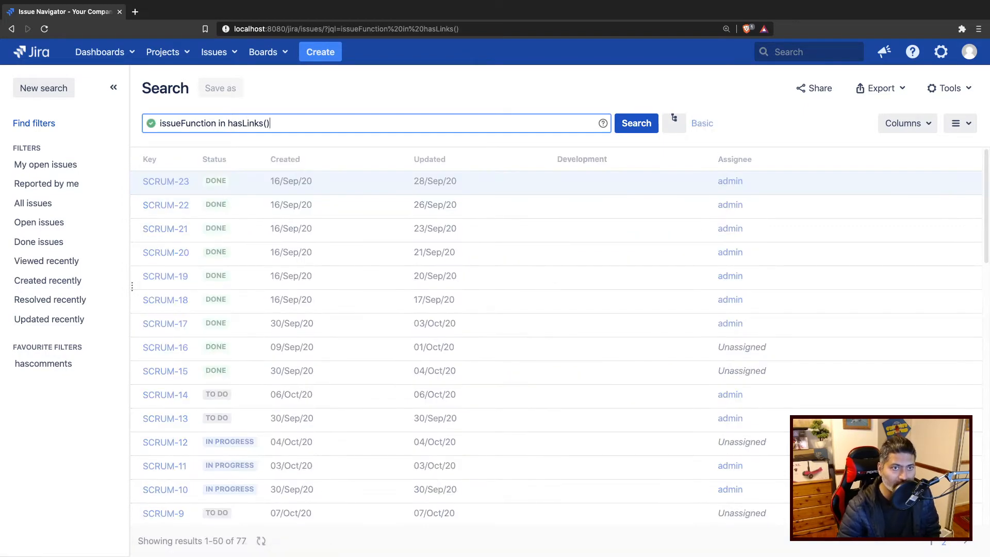
{"action": "left_click", "coordinate": [635, 123]}
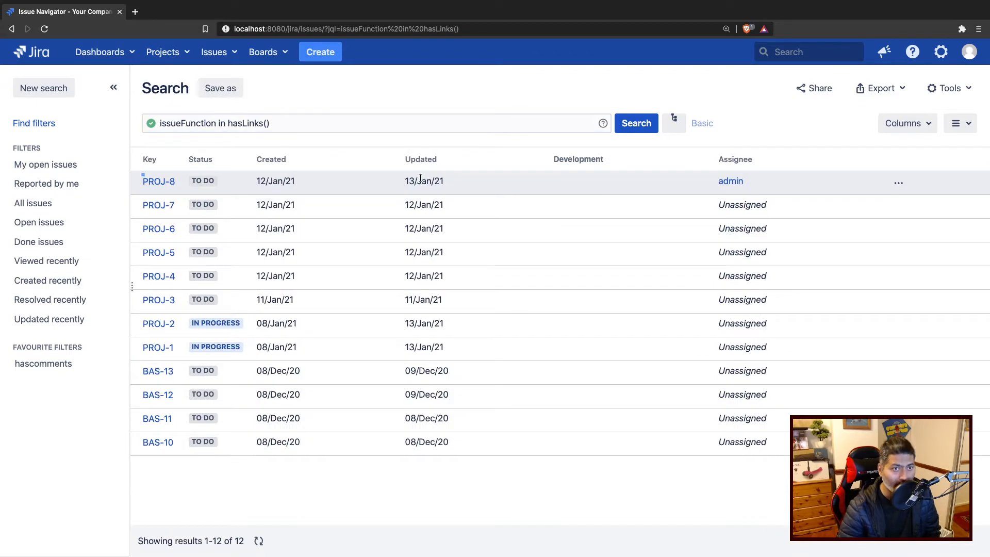
- Save the current search as a filter named 'issues with links'
{"action": "left_click", "coordinate": [221, 87]}
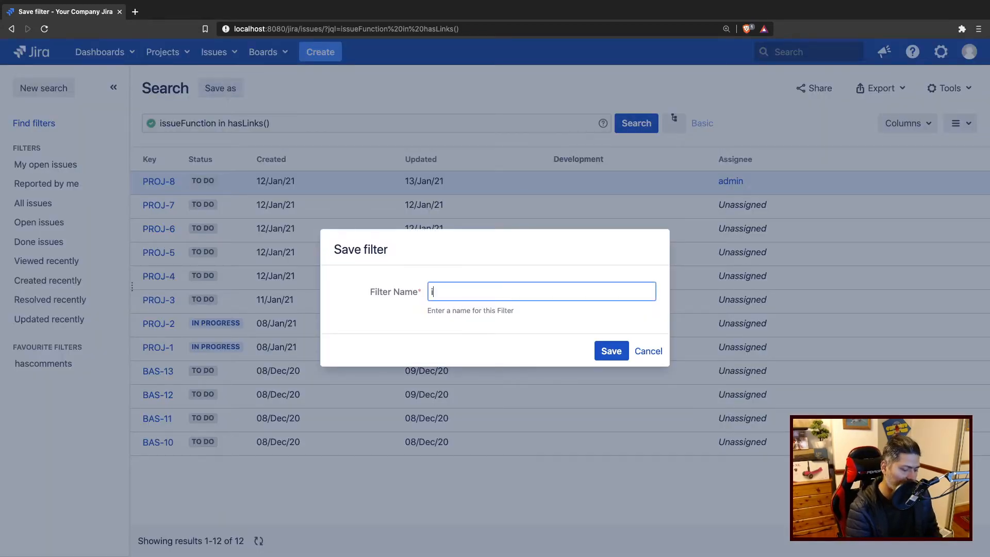
{"action": "type", "text": "issues"}
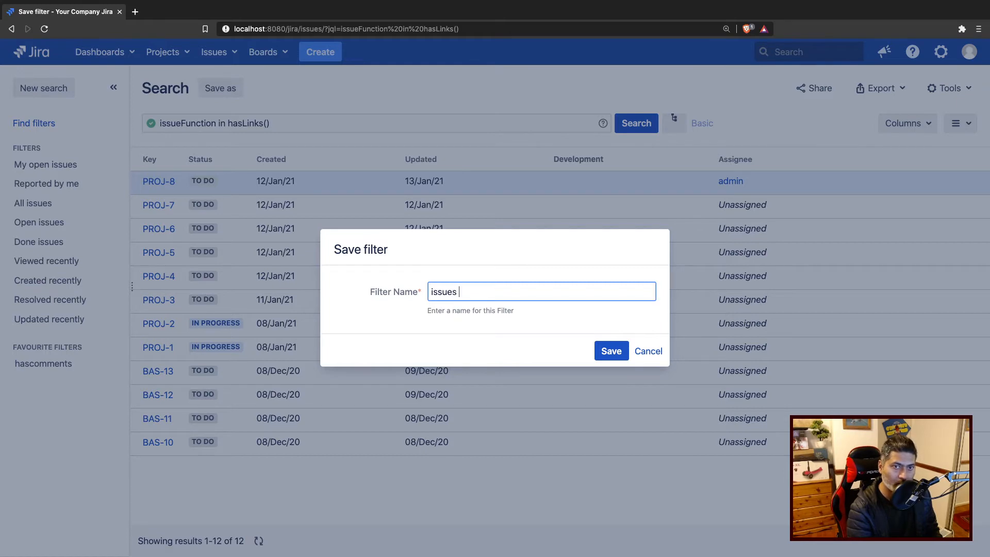
{"action": "type", "text": "with links"}
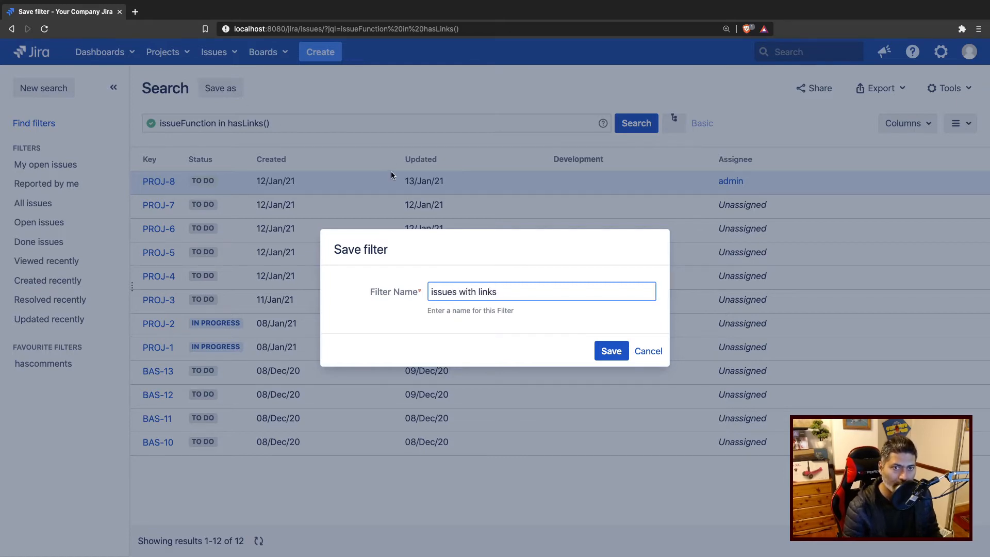
{"action": "left_click", "coordinate": [610, 350]}
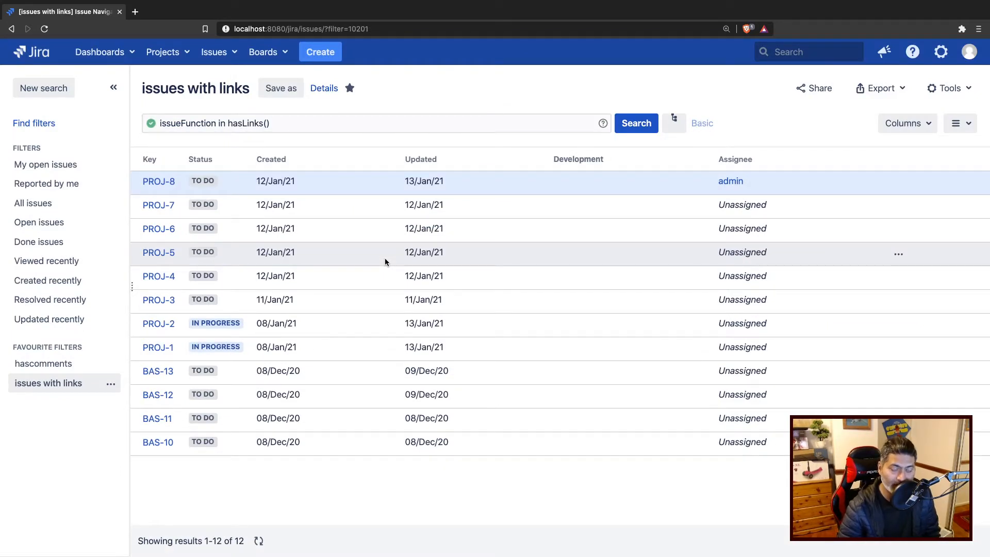
{"action": "mouse_move", "coordinate": [364, 259]}
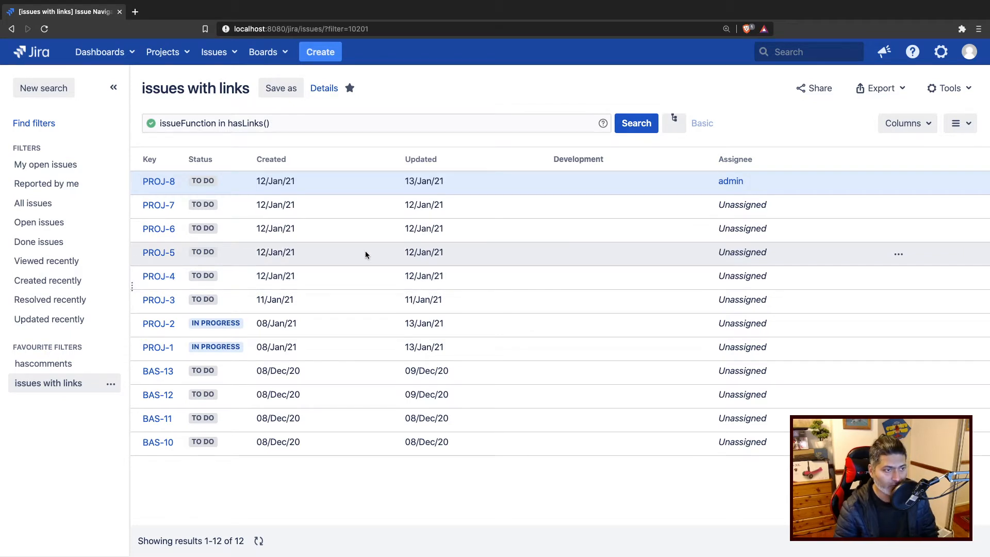
{"action": "mouse_move", "coordinate": [362, 253]}
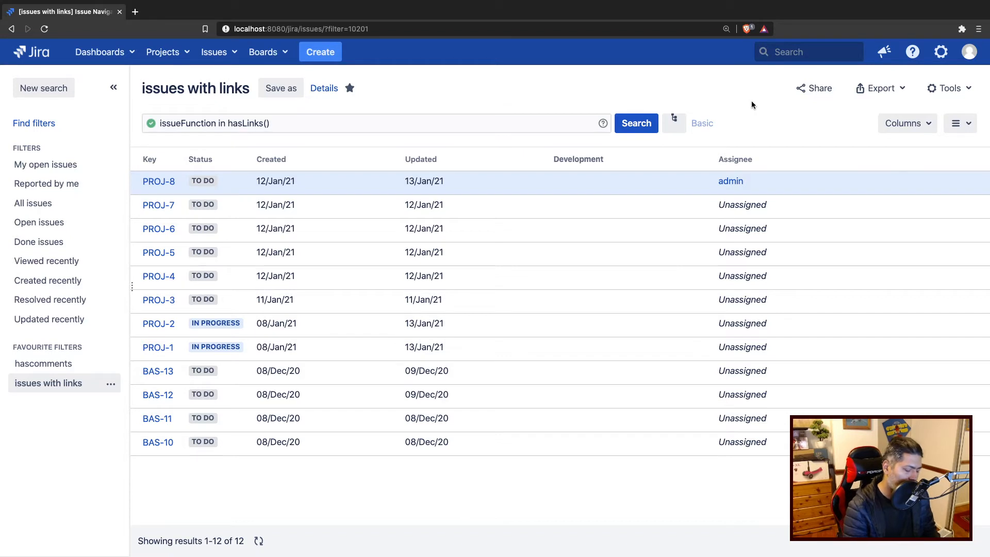
- Go to ScriptRunner administration and its Resources page via More
{"action": "type", "text": "scrip"}
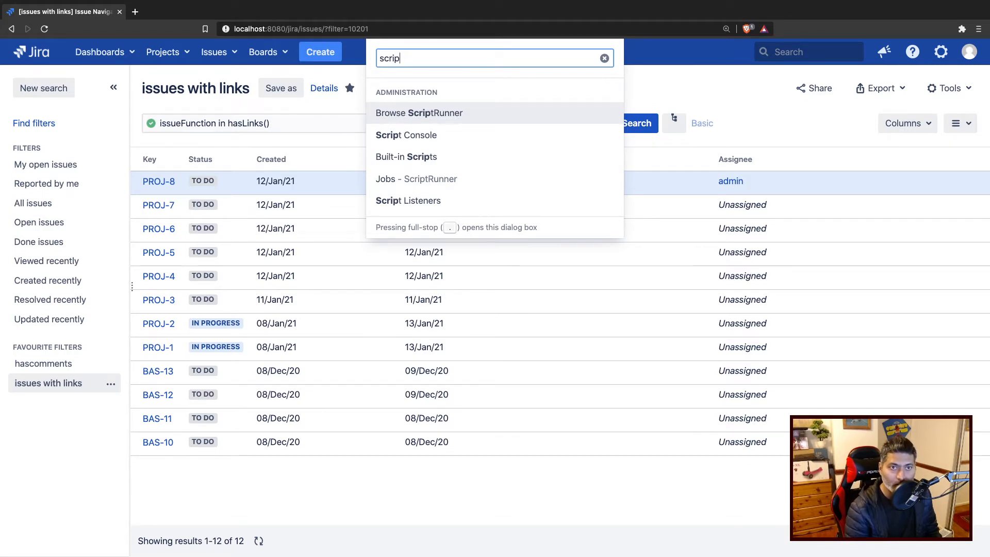
{"action": "left_click", "coordinate": [419, 112]}
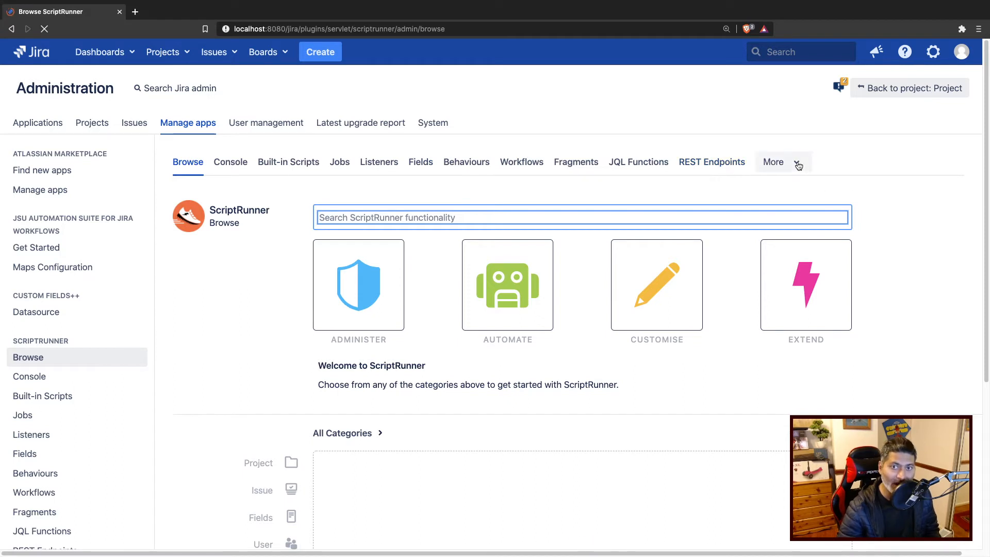
{"action": "left_click", "coordinate": [776, 161]}
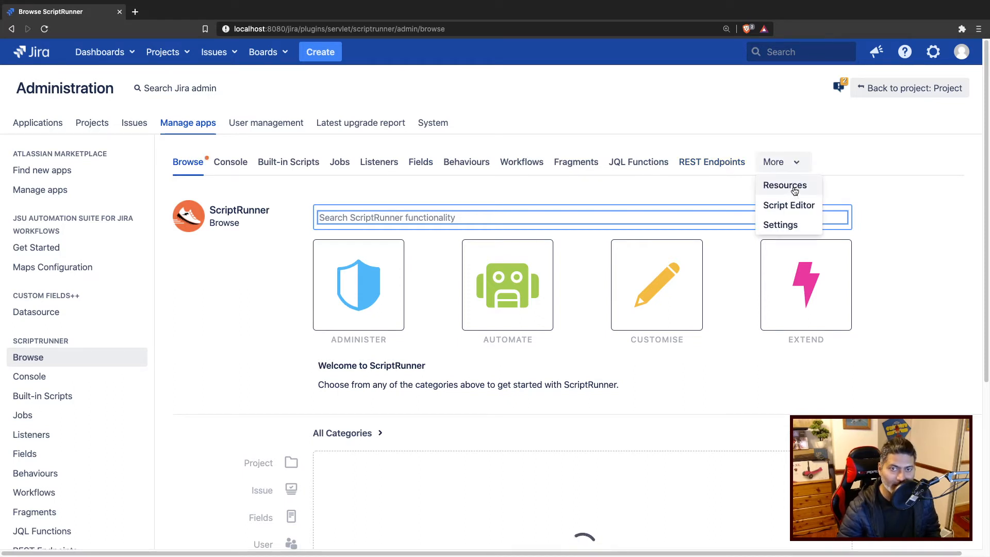
{"action": "left_click", "coordinate": [785, 184]}
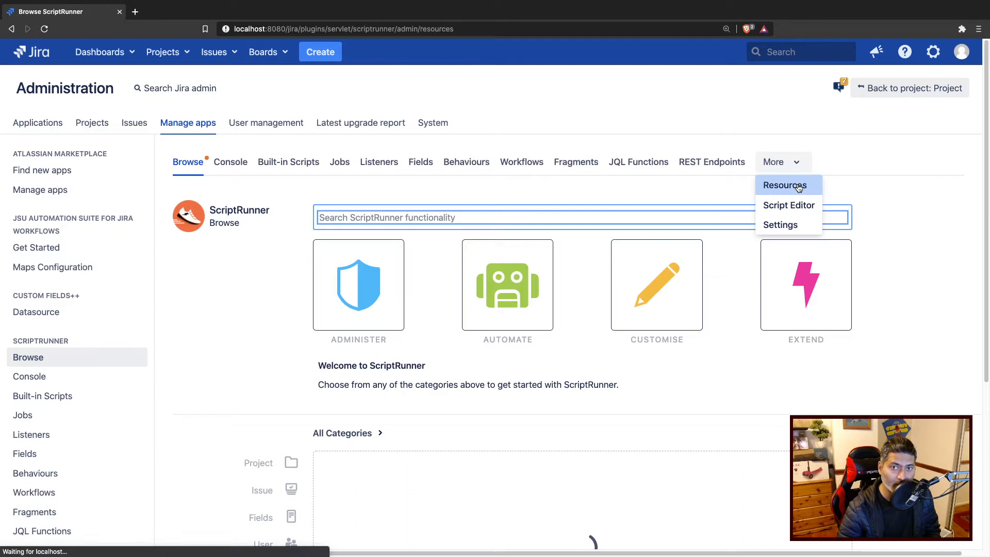
- Review the 'filter' connection's SQL select * from searchrequest and cancel without changes
{"action": "left_click", "coordinate": [786, 184]}
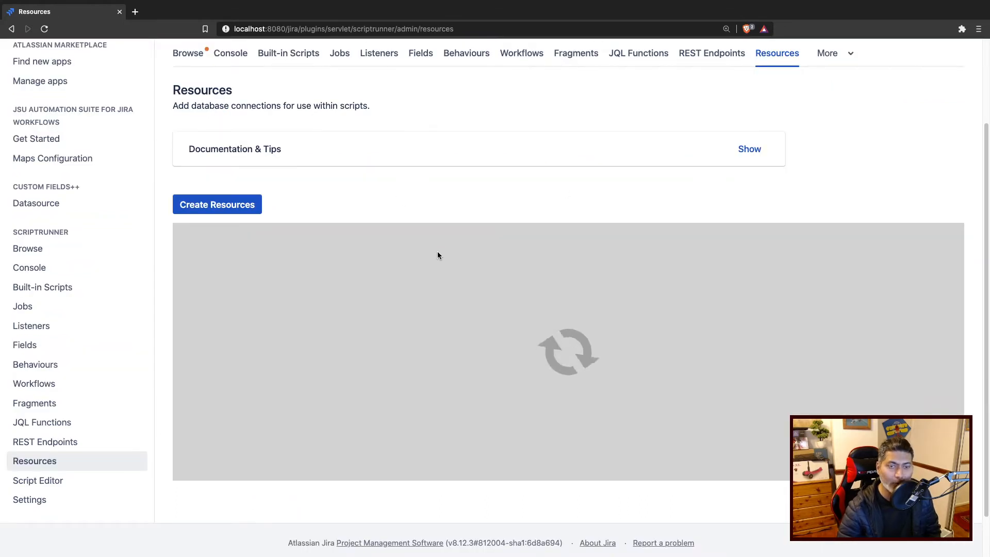
{"action": "mouse_move", "coordinate": [292, 212]}
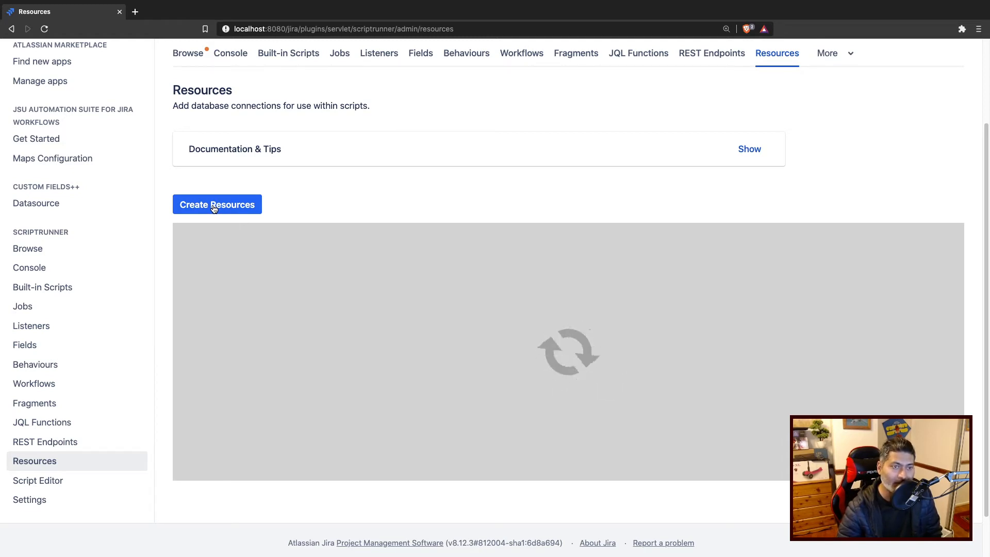
{"action": "mouse_move", "coordinate": [396, 220]}
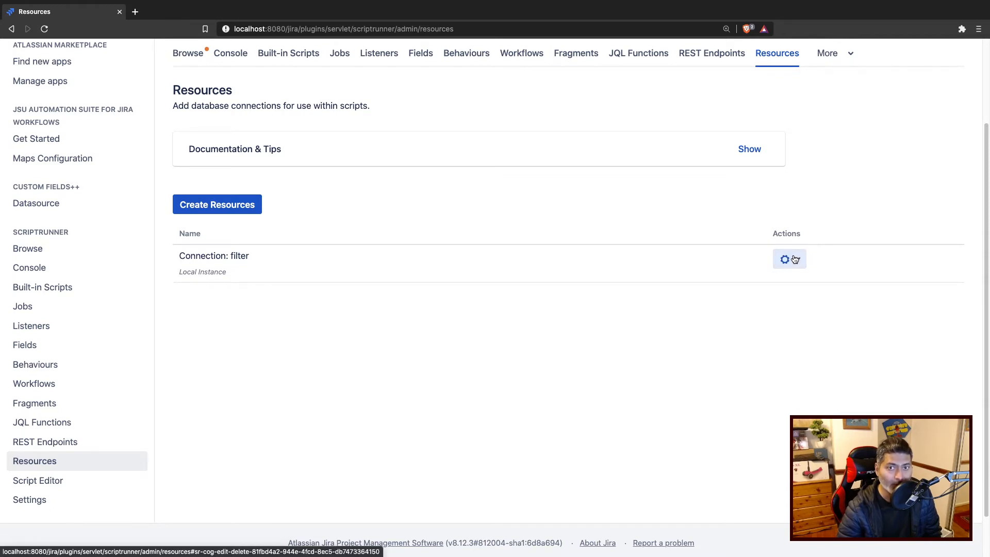
{"action": "left_click", "coordinate": [784, 259]}
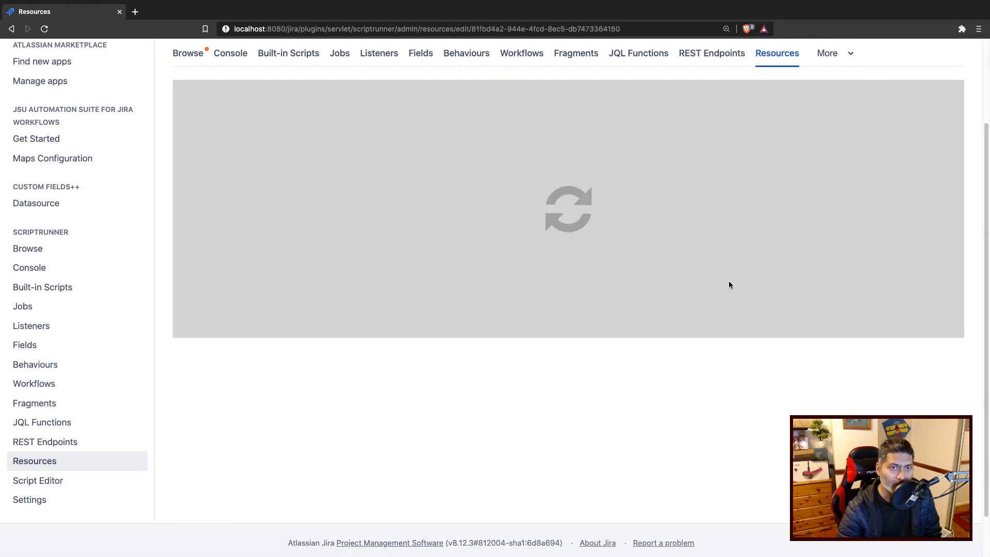
{"action": "mouse_move", "coordinate": [429, 303]}
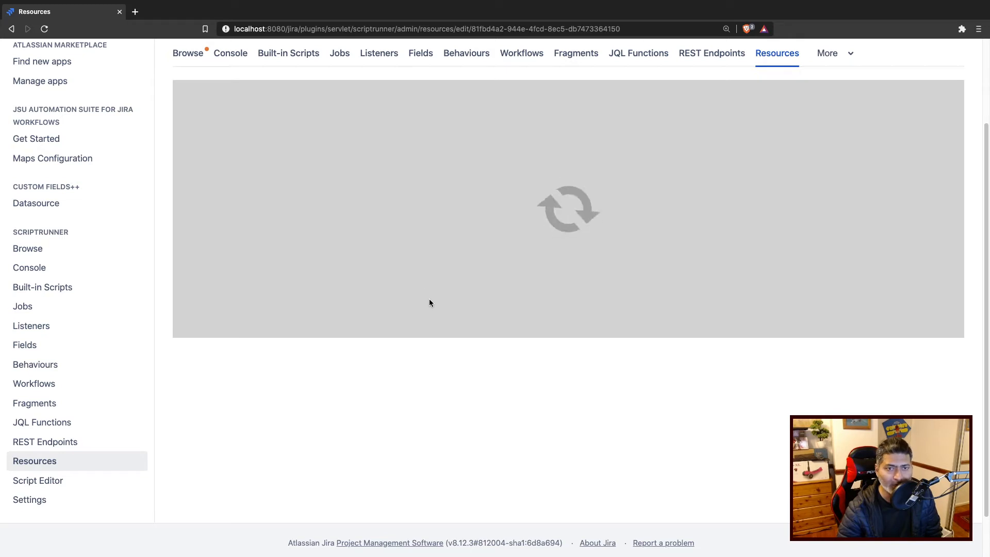
{"action": "mouse_move", "coordinate": [423, 285]}
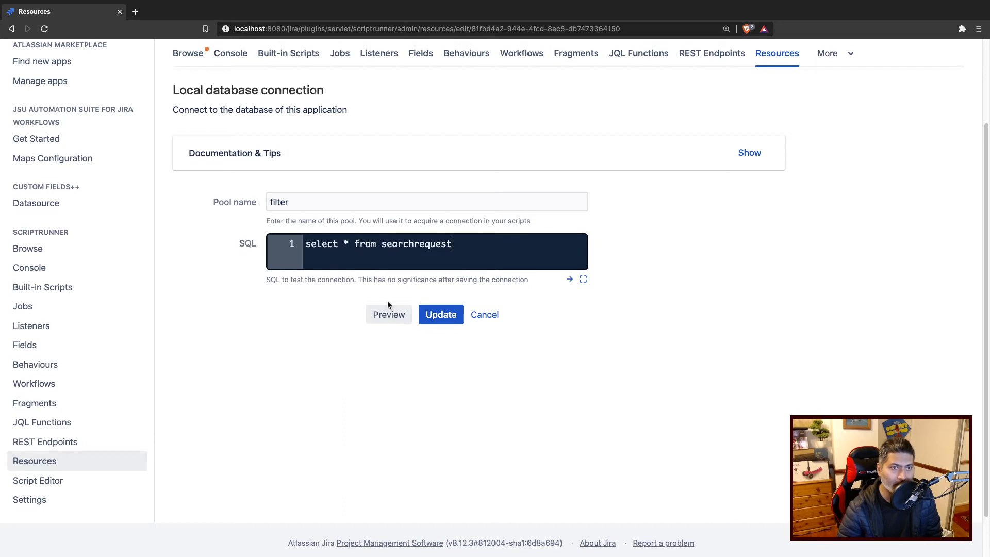
{"action": "mouse_move", "coordinate": [472, 255]}
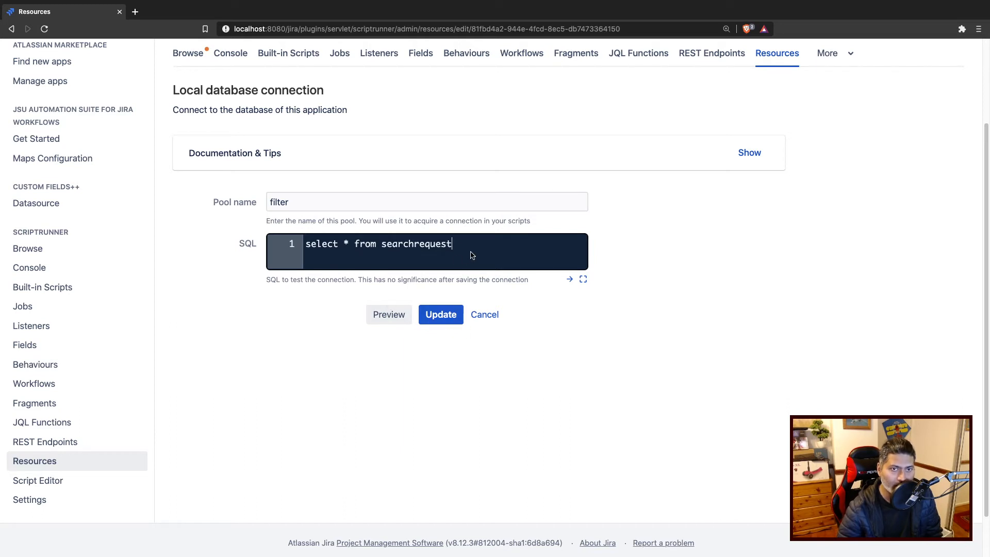
{"action": "triple_click", "coordinate": [378, 243]}
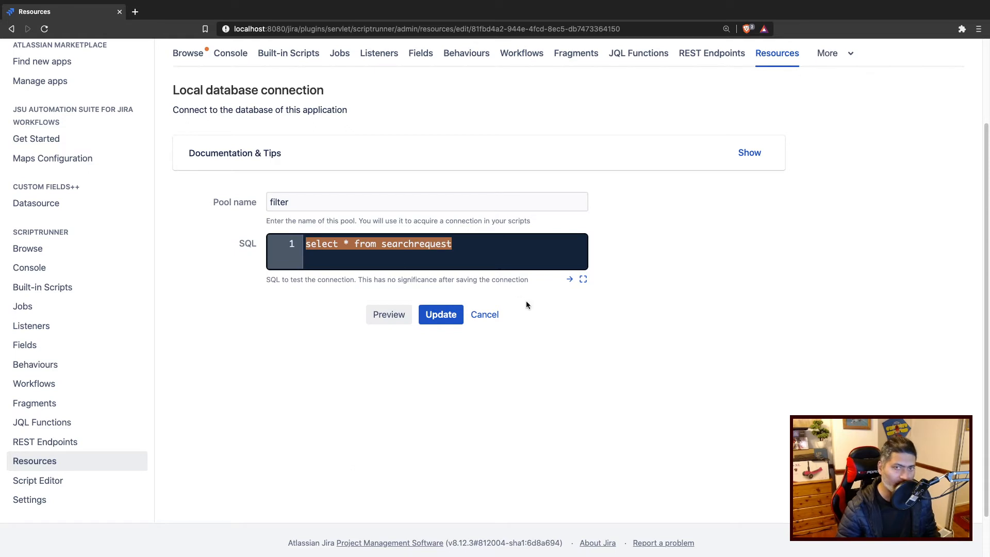
{"action": "left_click", "coordinate": [440, 315]}
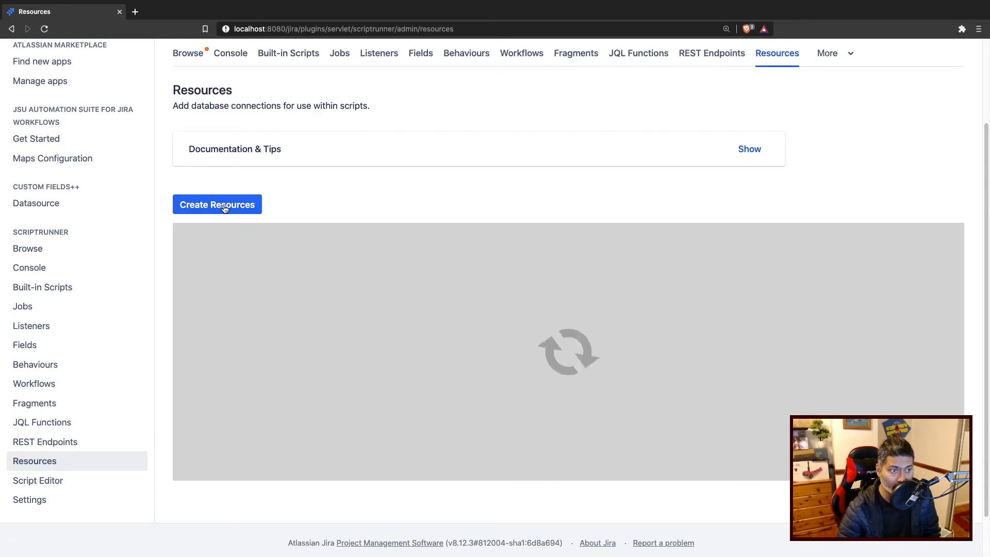
- Create a local database connection with SQL select * from searchrequest and preview it
{"action": "left_click", "coordinate": [217, 204]}
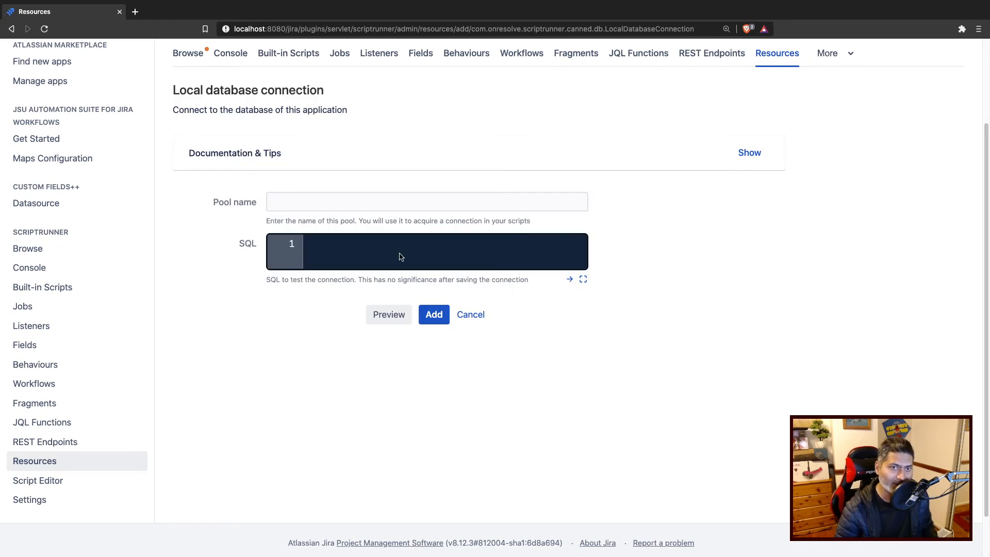
{"action": "type", "text": "select * from searchrequest"}
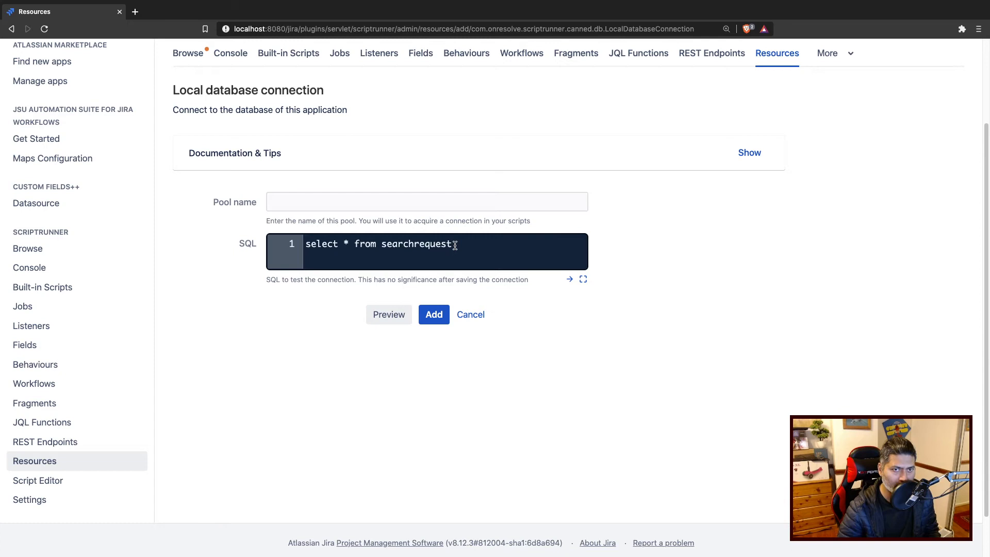
{"action": "left_click", "coordinate": [434, 314]}
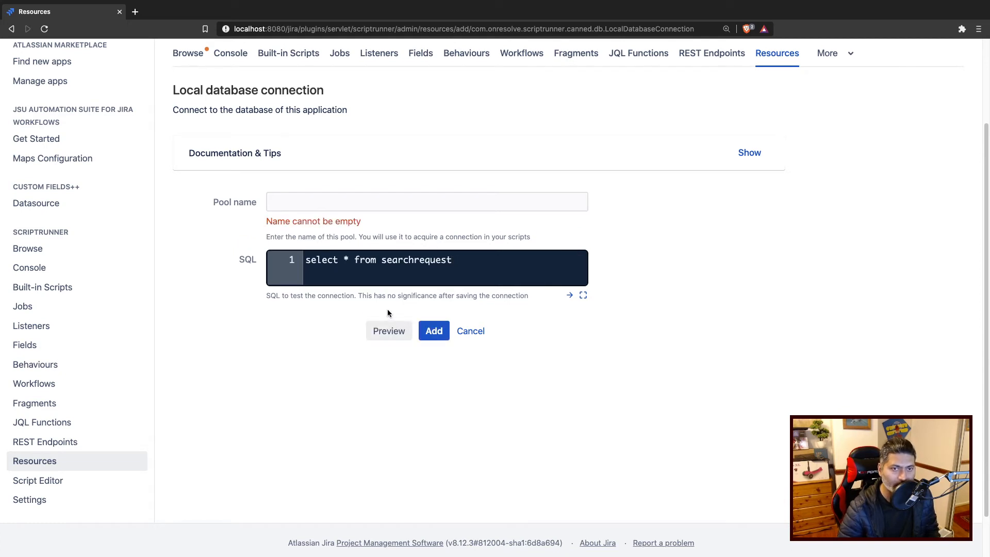
- Name the connection pool 'filters' and preview the saved filter rows
{"action": "left_click", "coordinate": [427, 201]}
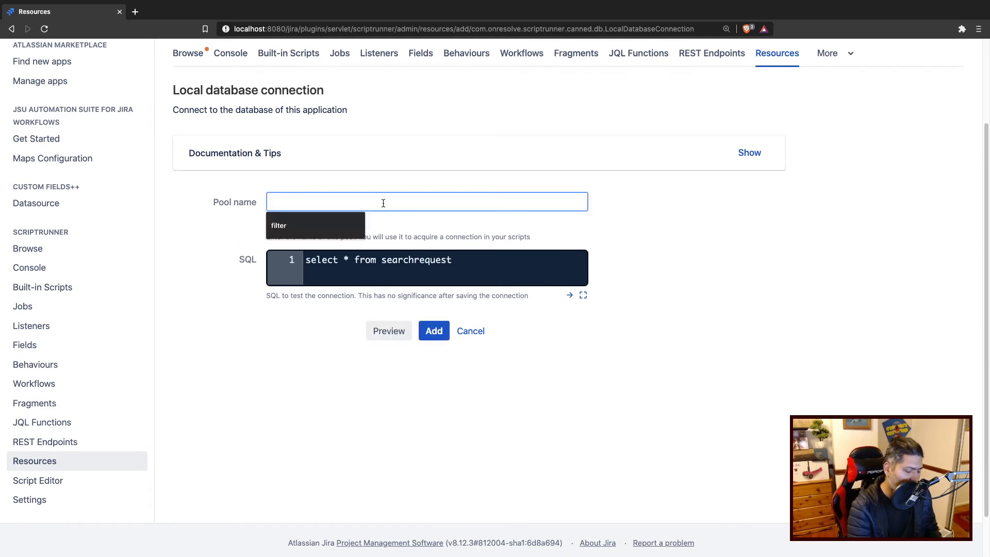
{"action": "type", "text": "filters"}
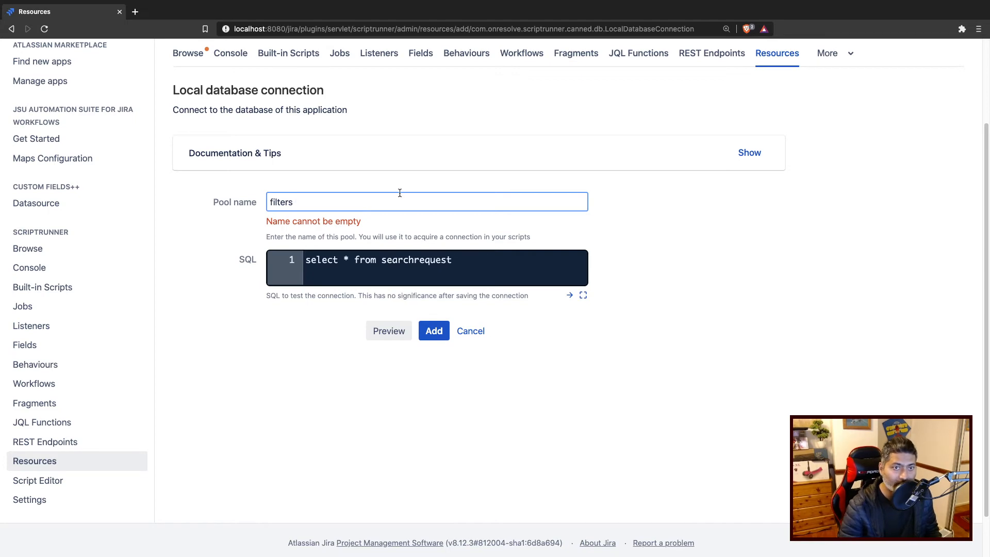
{"action": "left_click", "coordinate": [388, 329]}
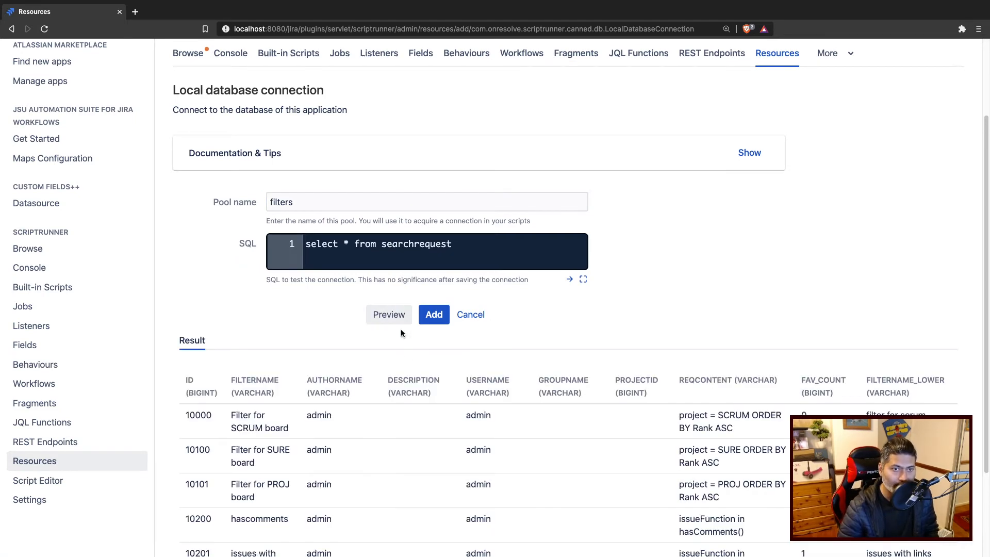
{"action": "scroll", "scroll_direction": "down", "scroll_amount": 3}
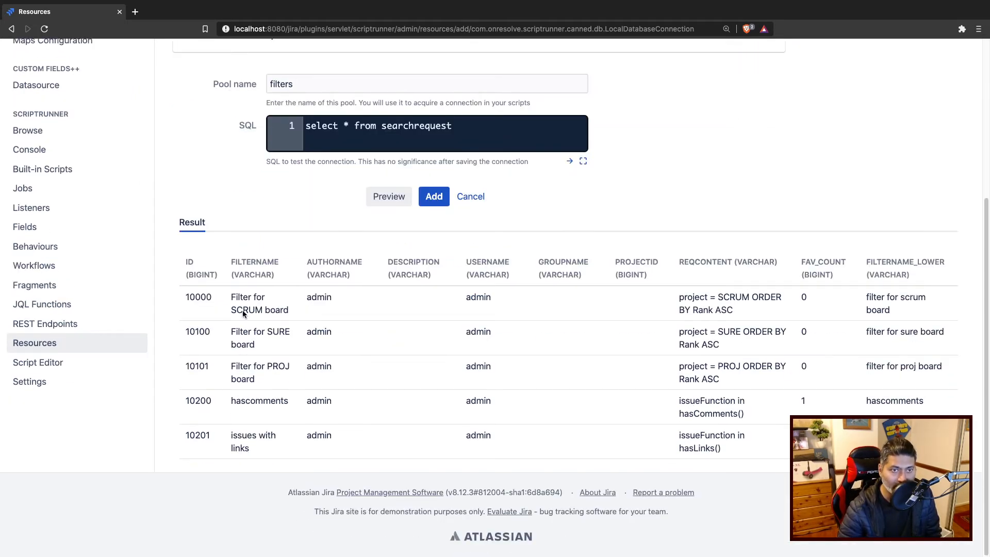
{"action": "double_click", "coordinate": [708, 400]}
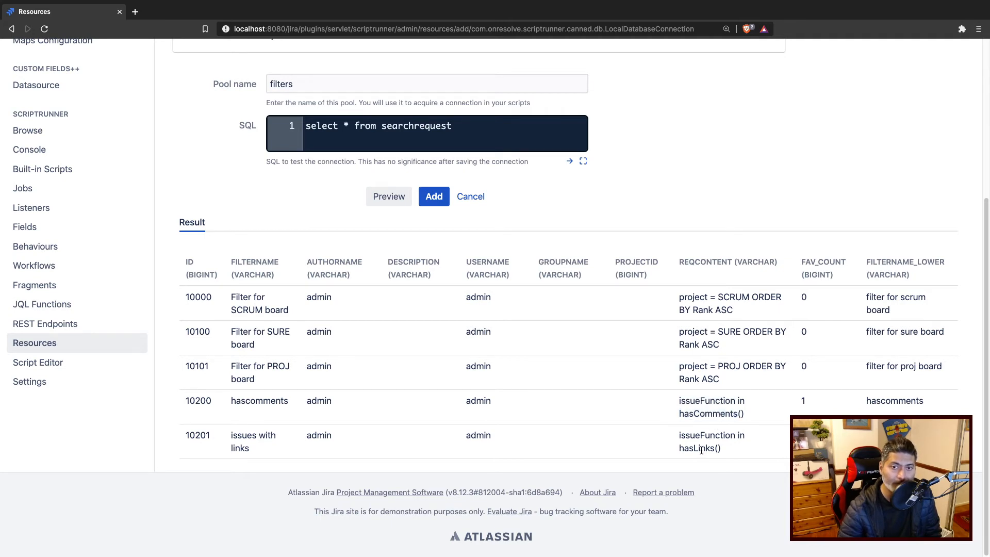
{"action": "double_click", "coordinate": [711, 442]}
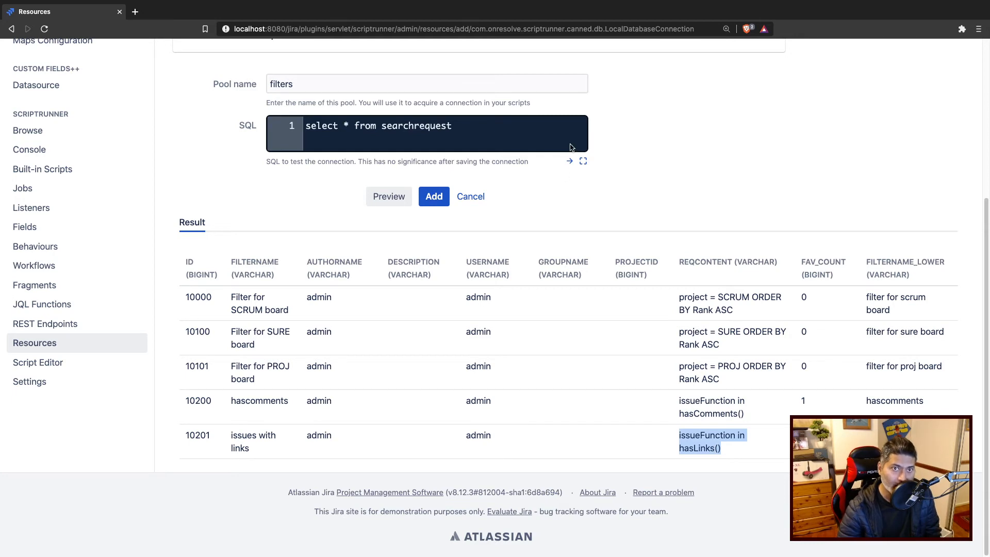
- Append where reqcontent like '%issueFunction%' to the SQL and preview the two matching filters
{"action": "type", "text": "wher"}
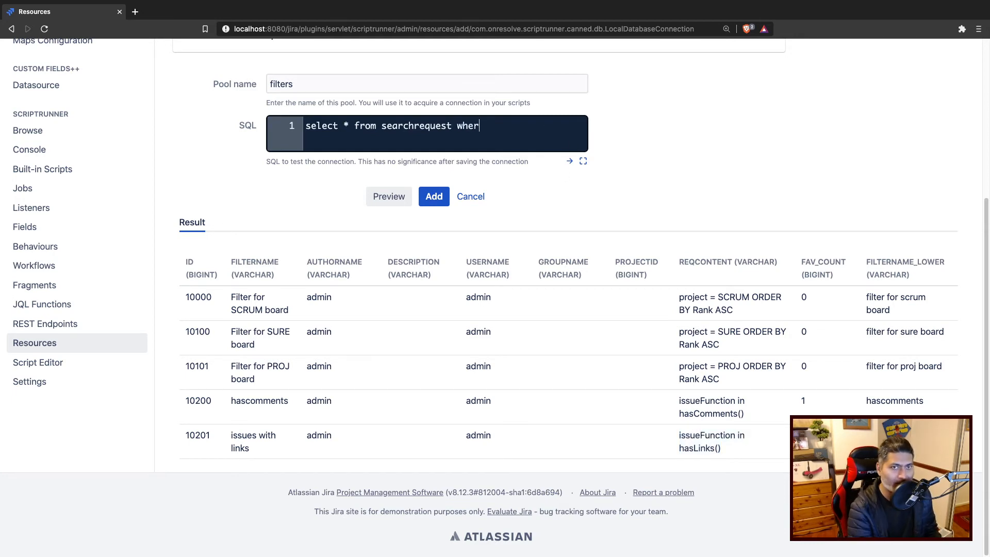
{"action": "type", "text": "req"}
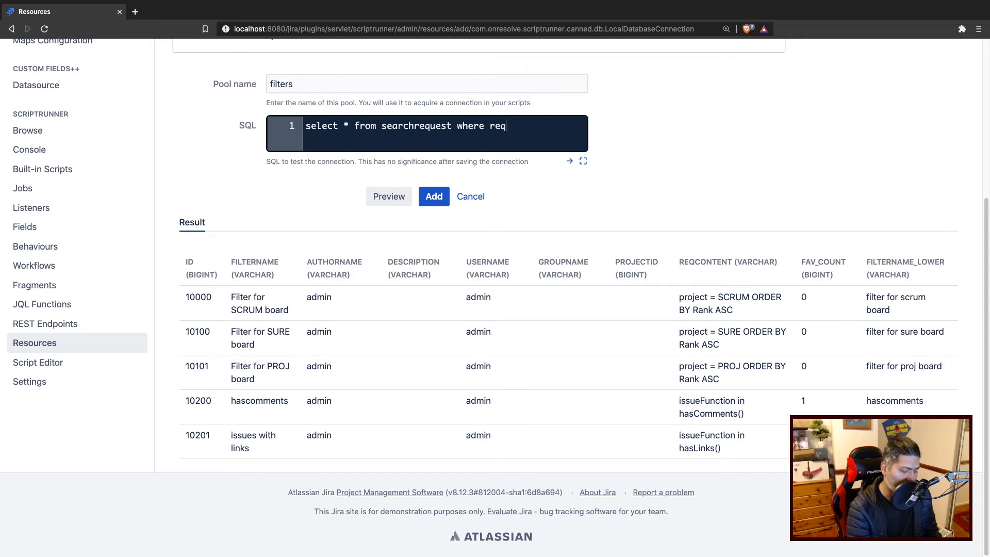
{"action": "type", "text": "content"}
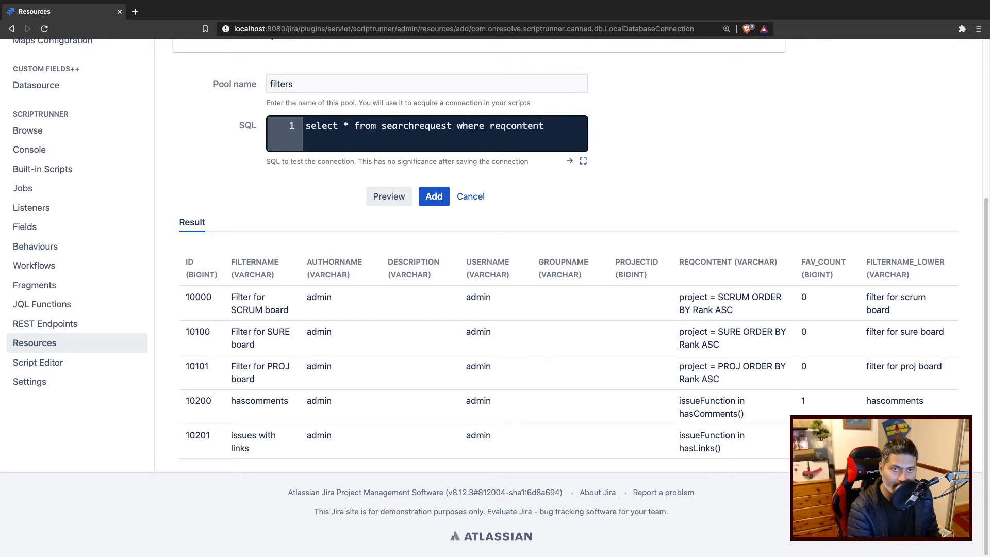
{"action": "type", "text": "like"}
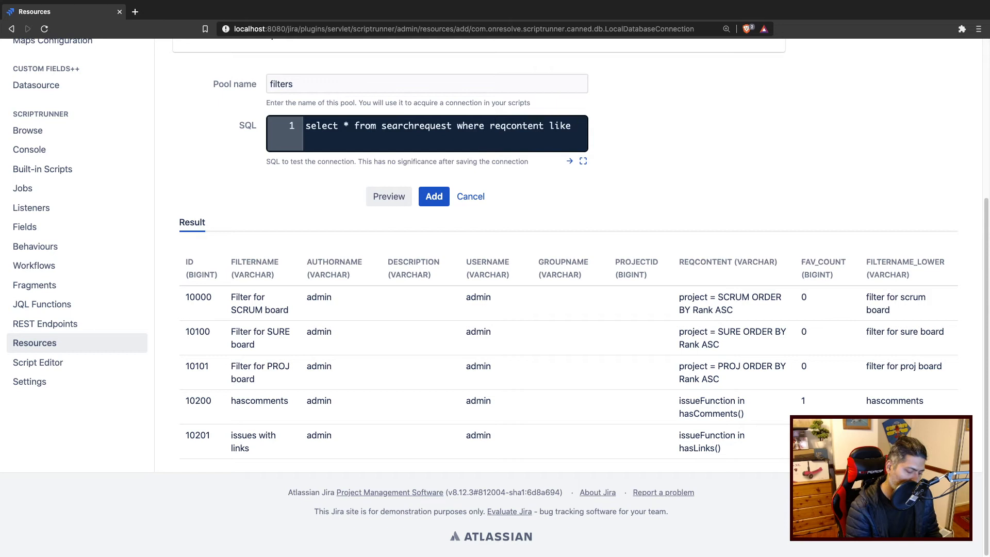
{"action": "type", "text": "''"}
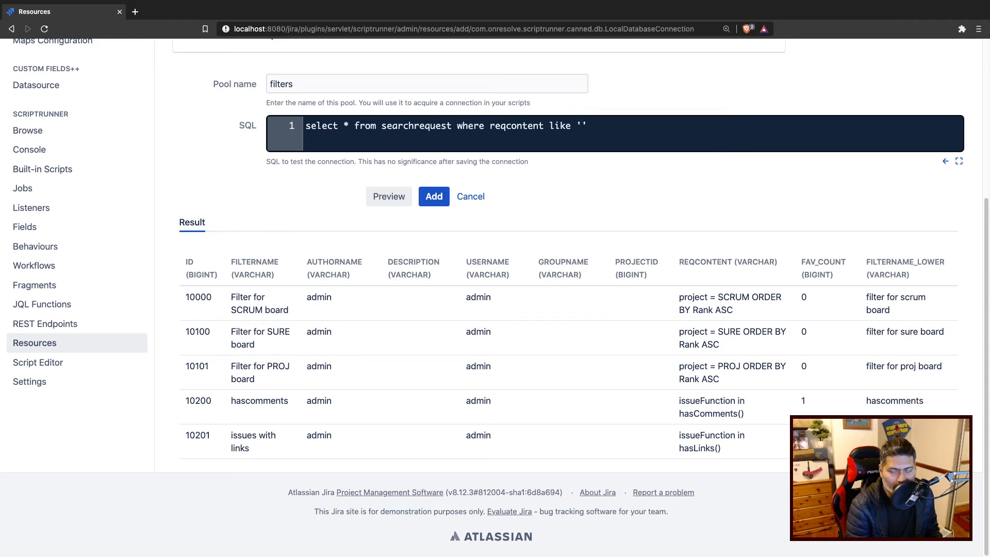
{"action": "type", "text": "%%"}
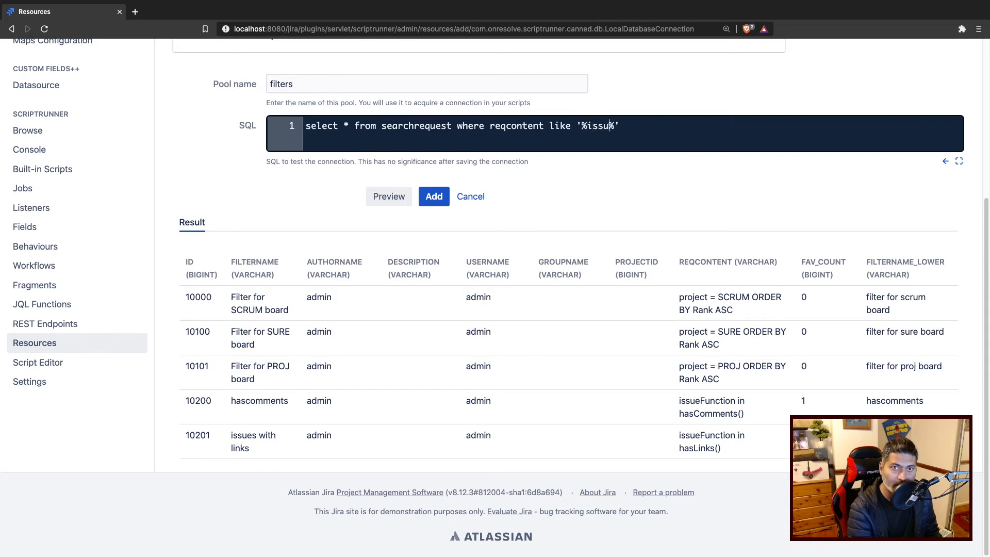
{"action": "type", "text": "eFunction"}
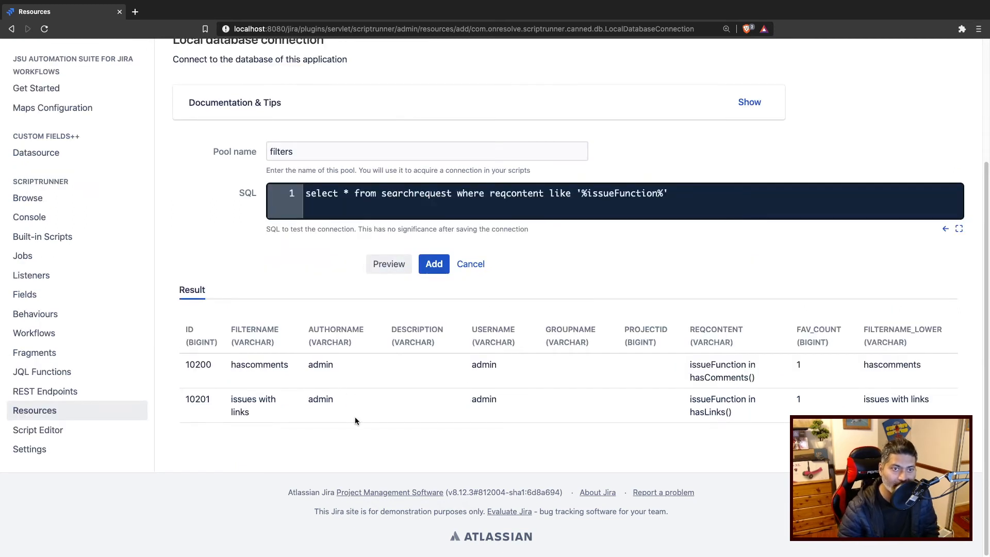
{"action": "mouse_move", "coordinate": [665, 398]}
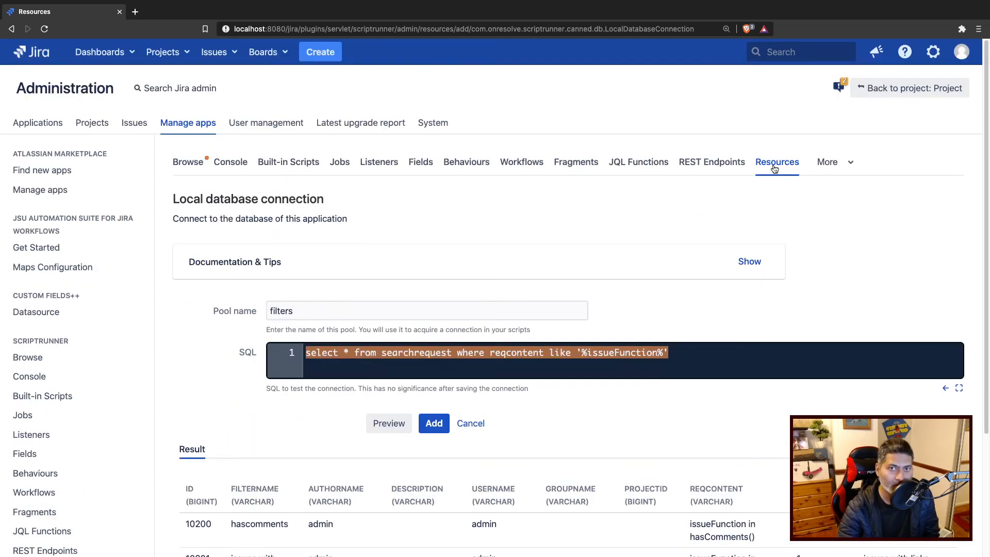
{"action": "mouse_move", "coordinate": [679, 265]}
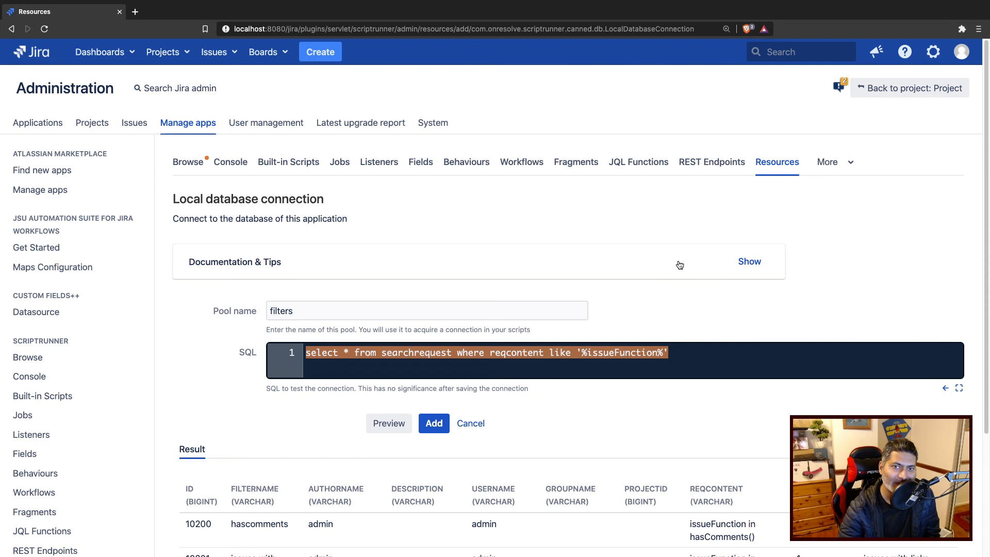